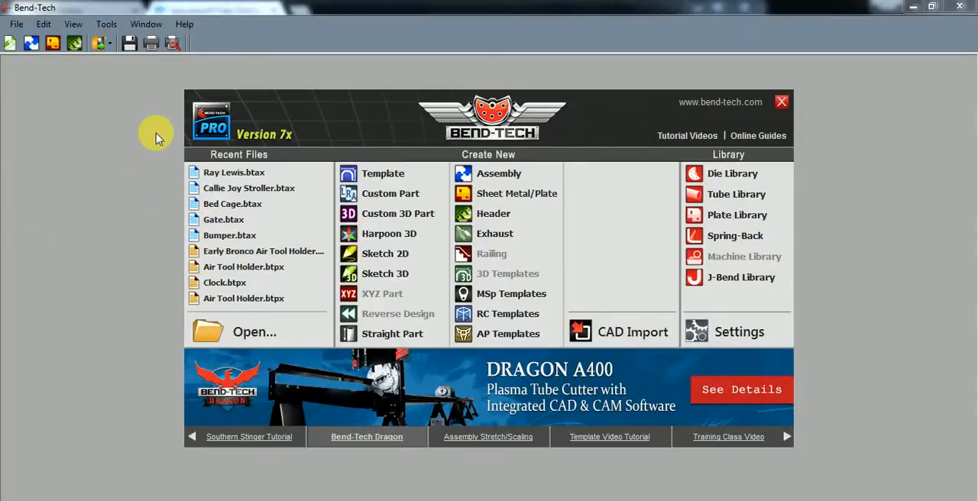
mouse_move(163, 148)
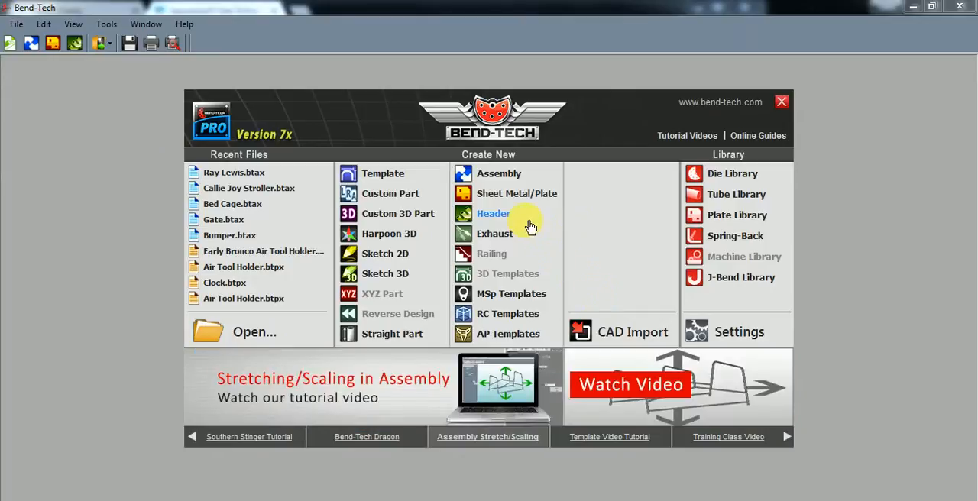
mouse_move(499, 173)
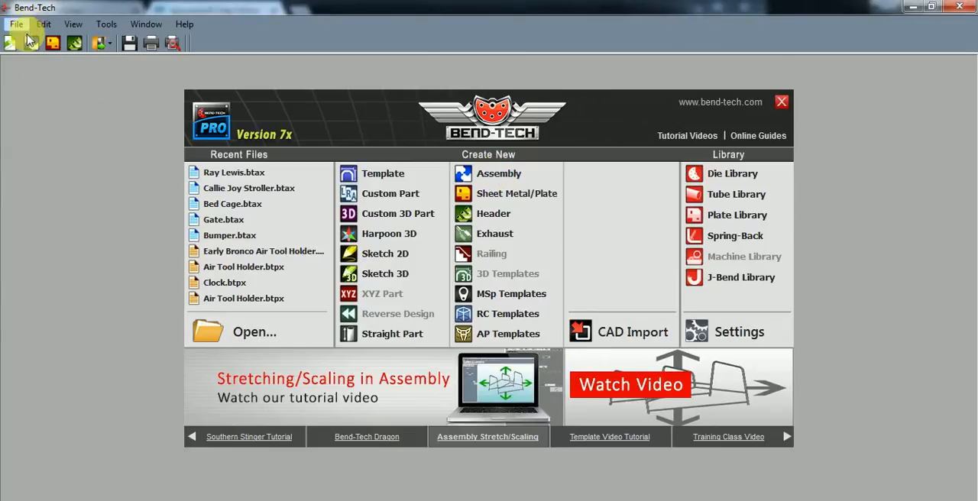
Create a new assembly with 1.75" OD x .120 wall tube and M54 1.75" round die.
click(609, 436)
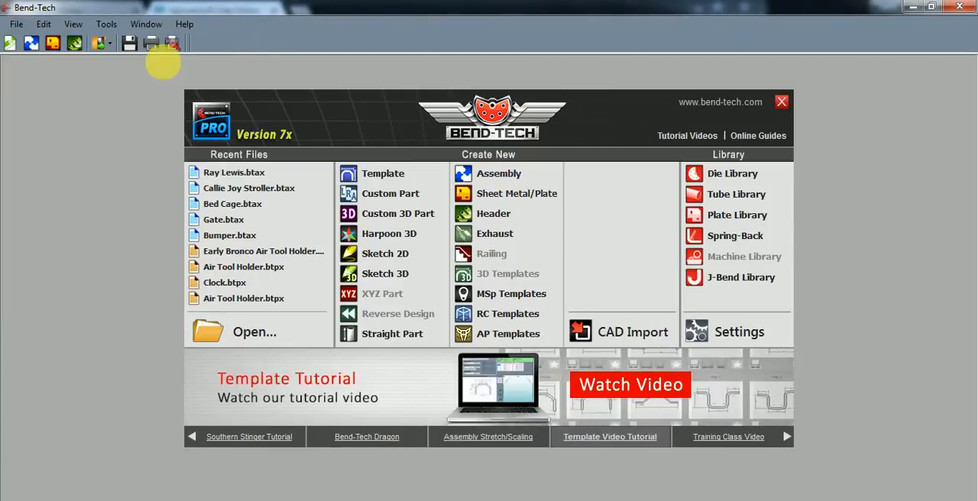
click(498, 174)
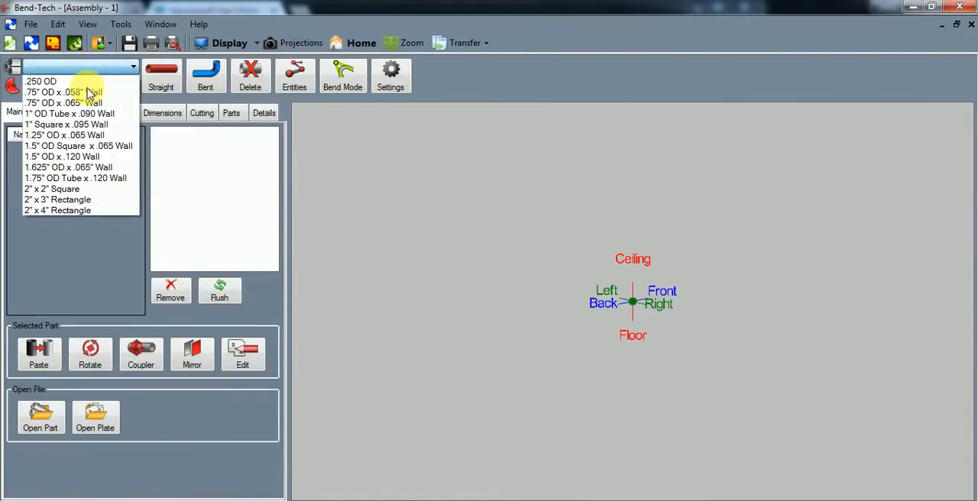
click(76, 178)
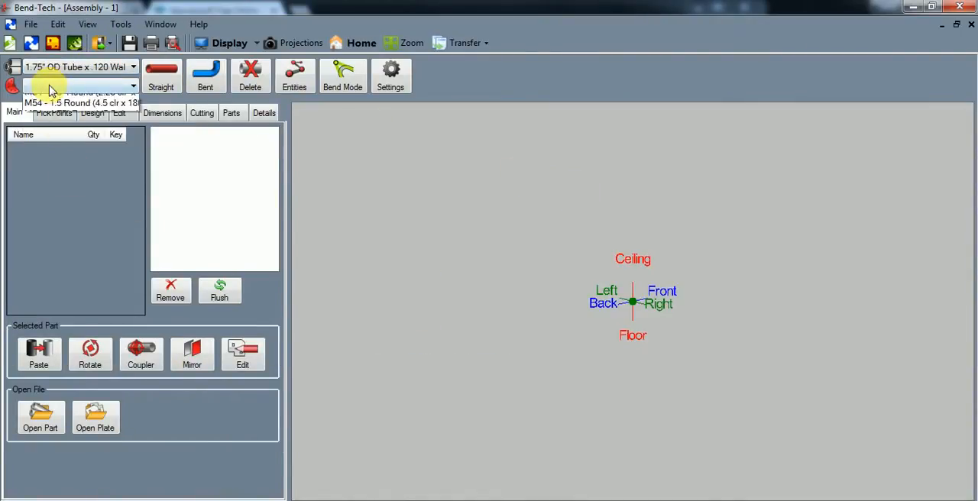
click(77, 102)
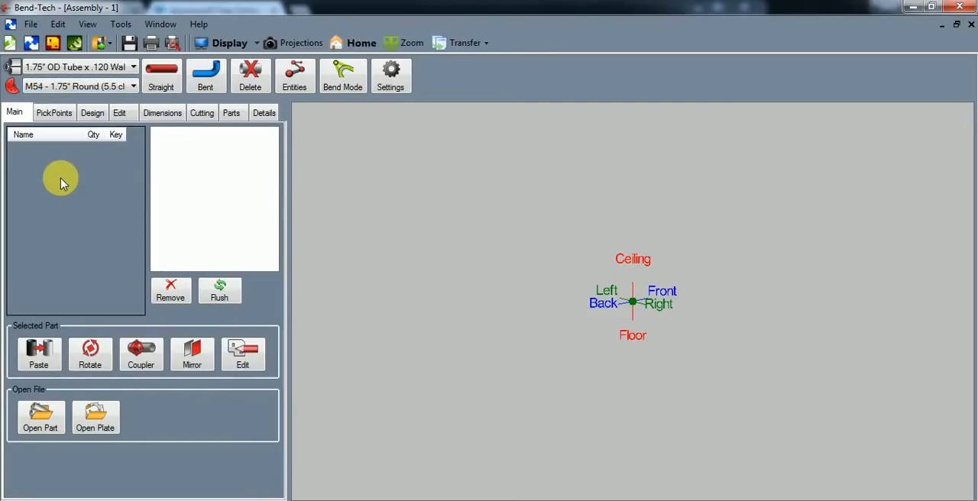
mouse_move(70, 183)
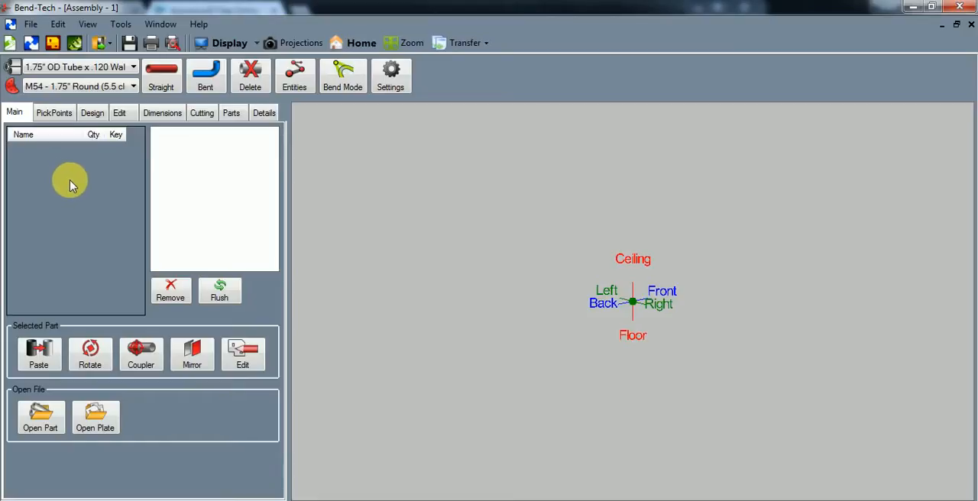
mouse_move(67, 147)
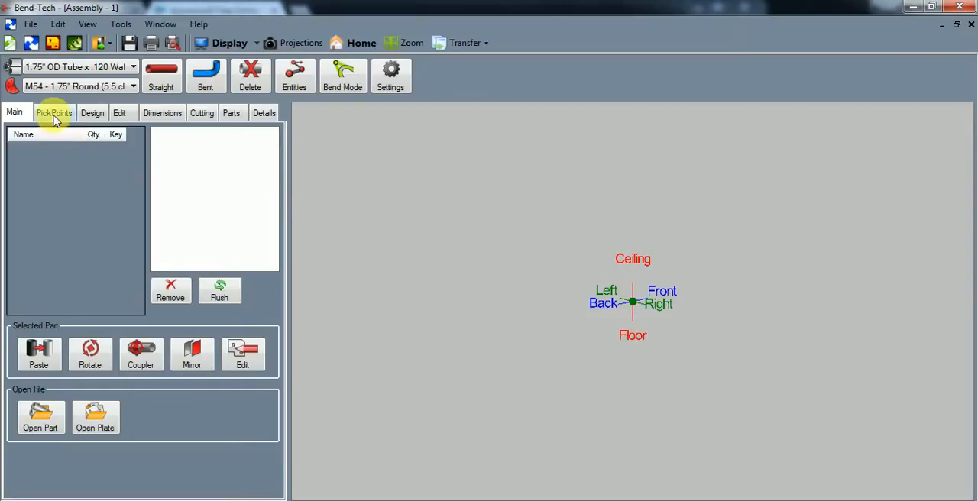
Set the origin as reference and add pick points 21 right and 21 left of it.
click(54, 112)
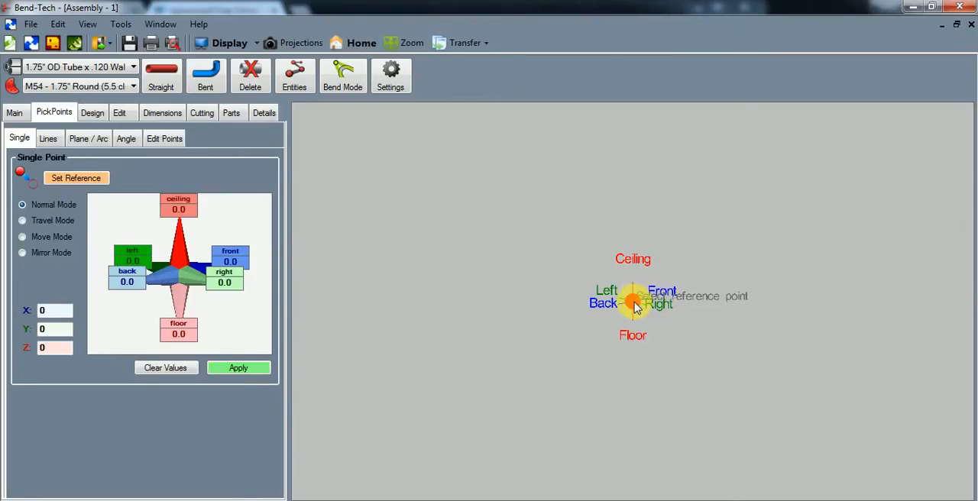
click(632, 302)
text(21)
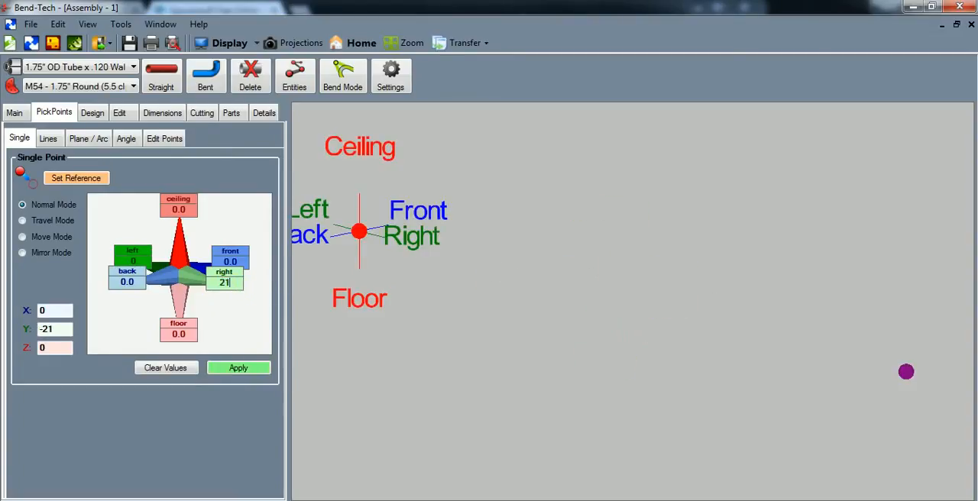
click(238, 368)
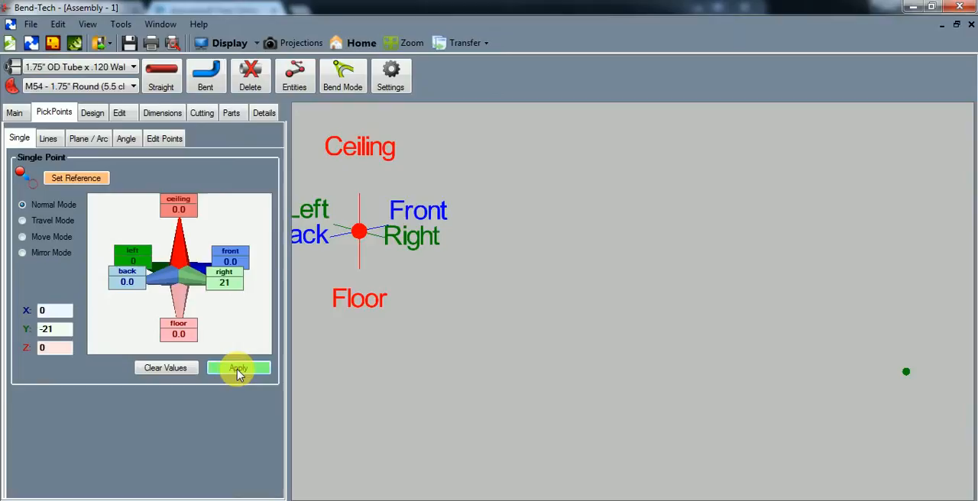
click(239, 367)
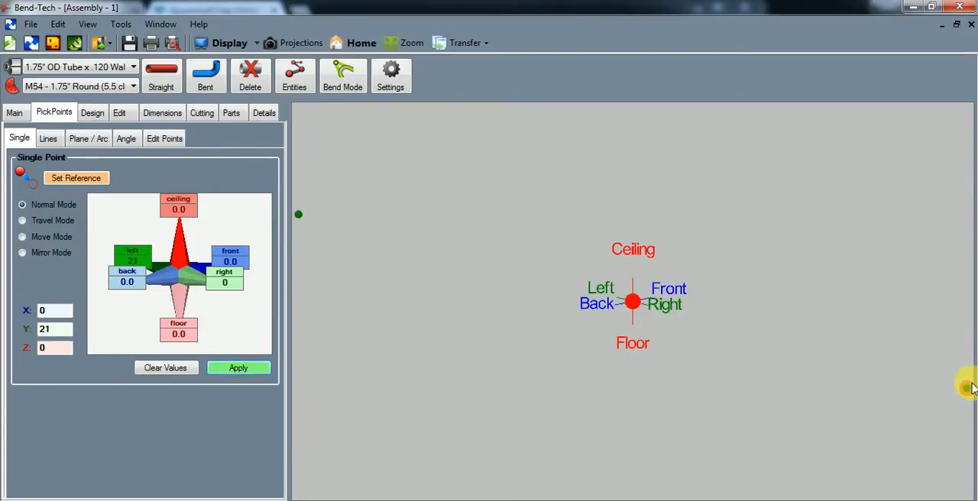
click(75, 178)
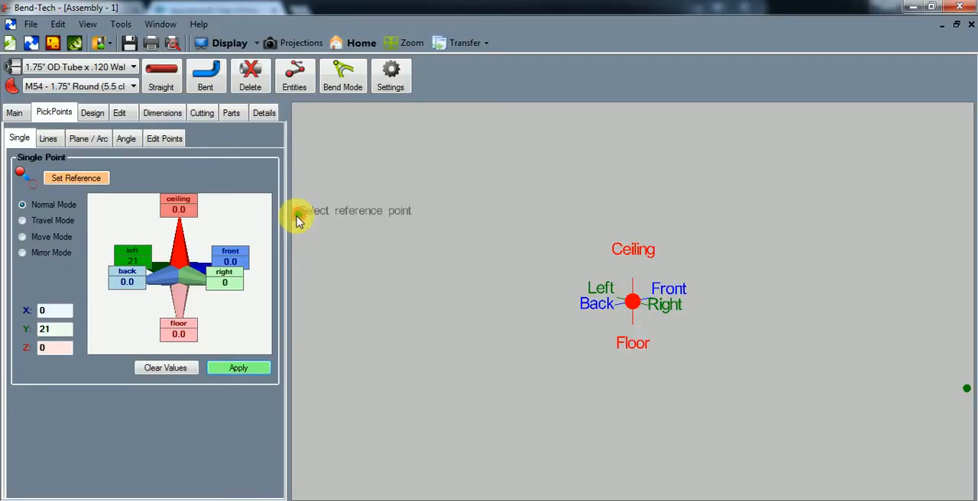
Apply a Floor offset of 33 to place a pick point below the origin.
click(165, 368)
text(33)
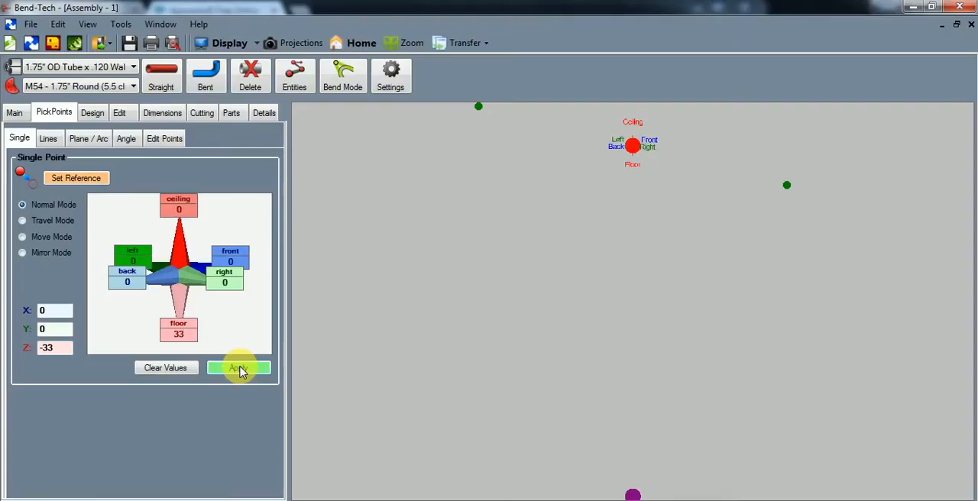
click(238, 367)
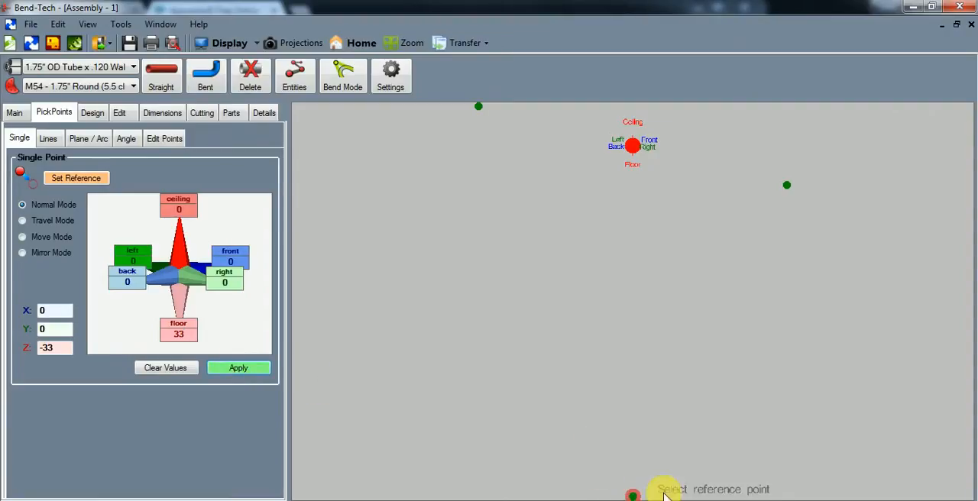
mouse_move(634, 283)
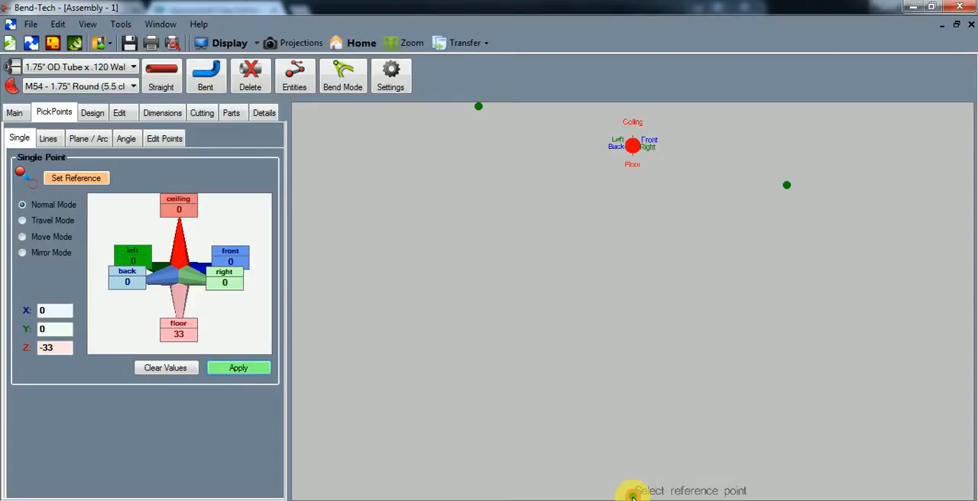
click(165, 367)
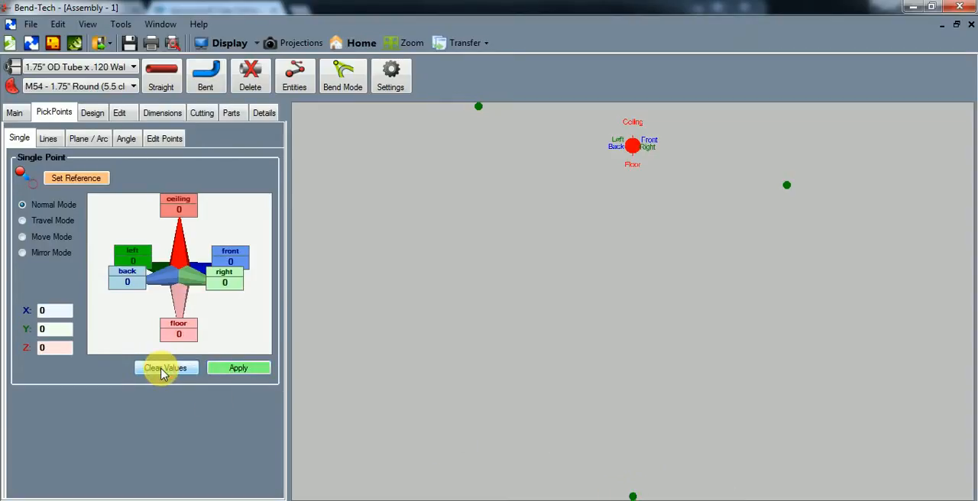
Clear the offset values and set the point 33 below the origin as reference.
click(165, 367)
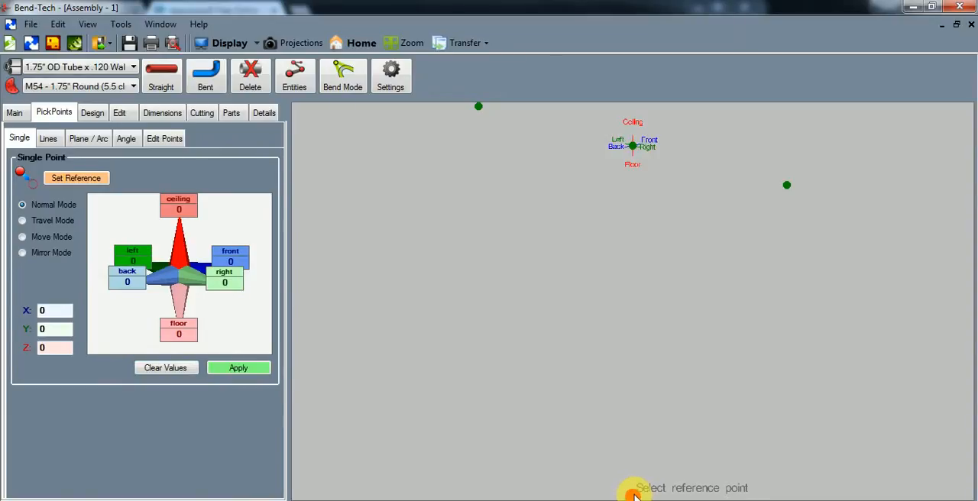
click(239, 367)
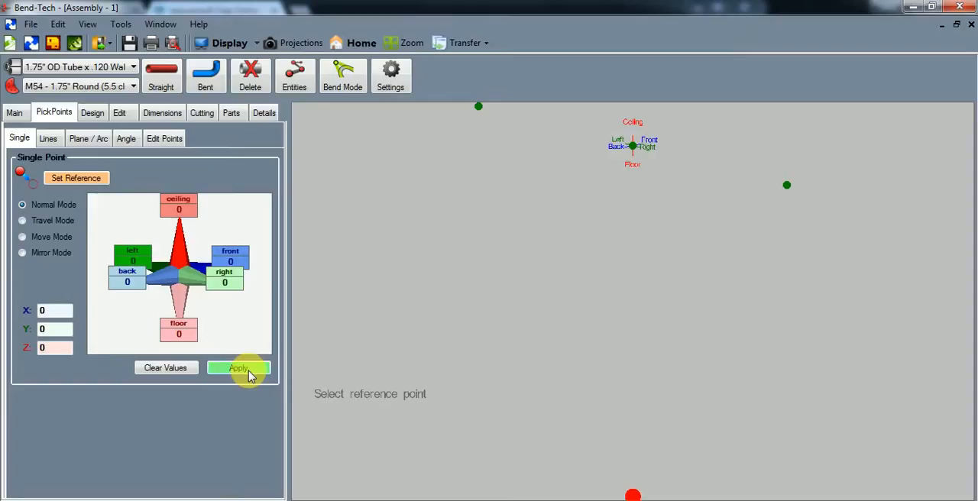
mouse_move(147, 321)
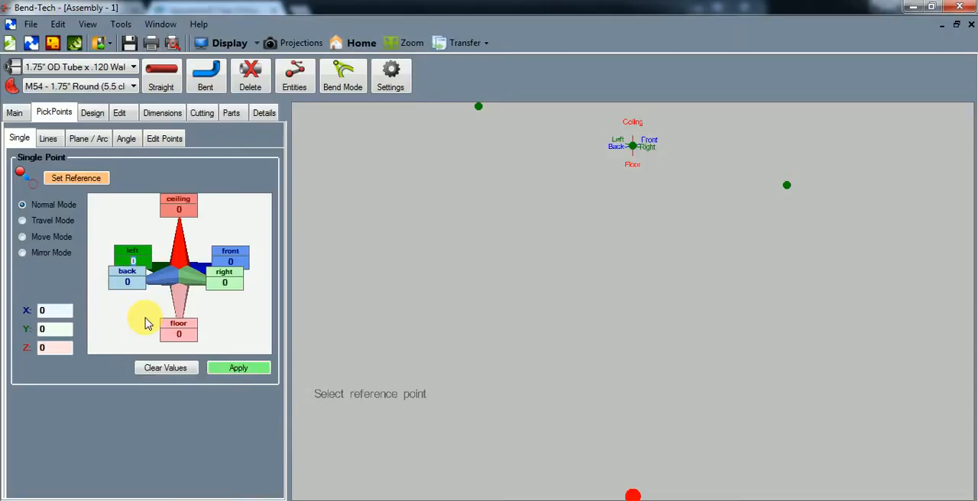
mouse_move(508, 127)
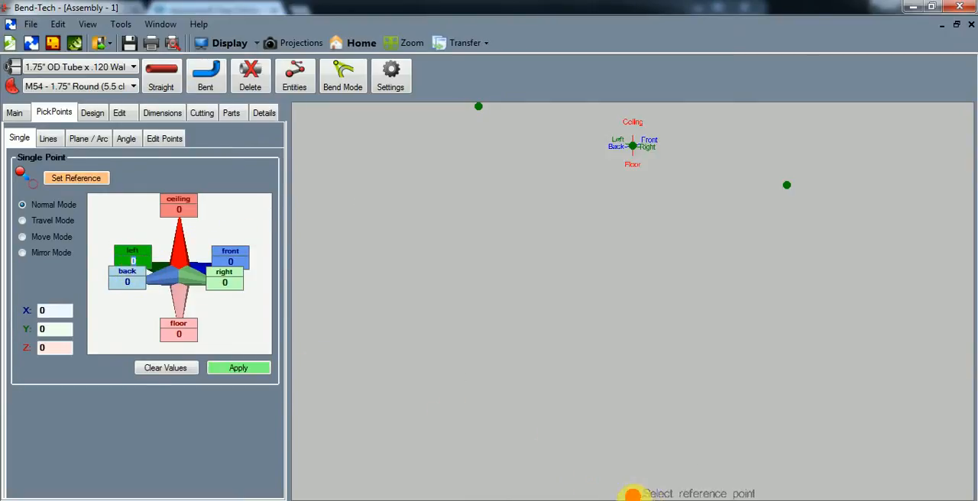
Place pick points 26.875 left and 26.875 right of the bottom reference point.
text(26.87)
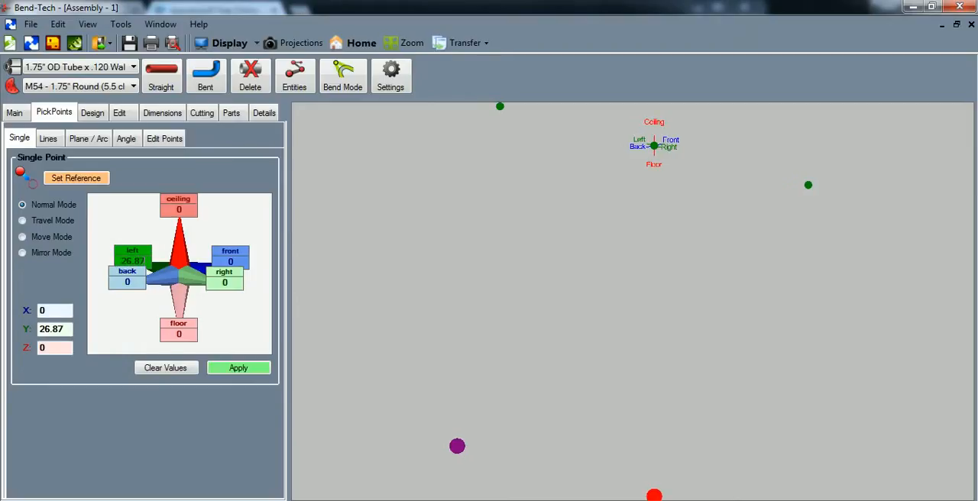
click(239, 367)
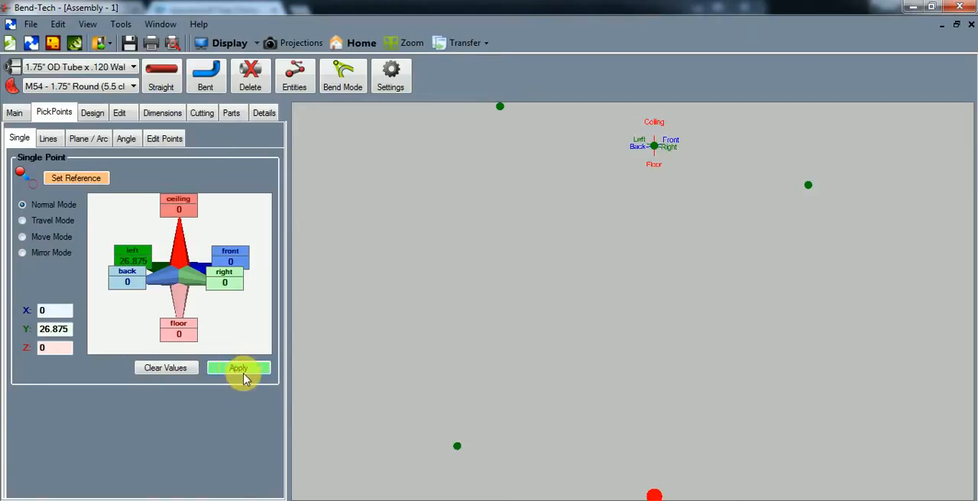
click(238, 368)
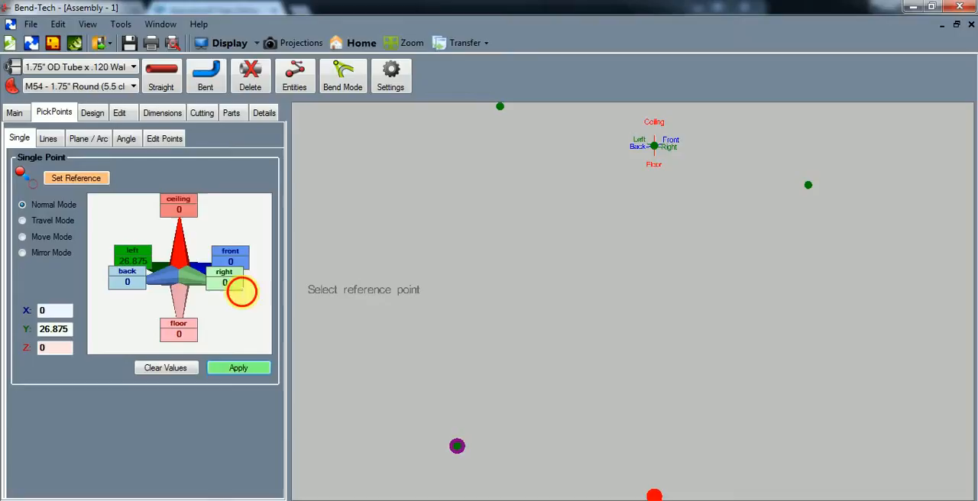
click(239, 368)
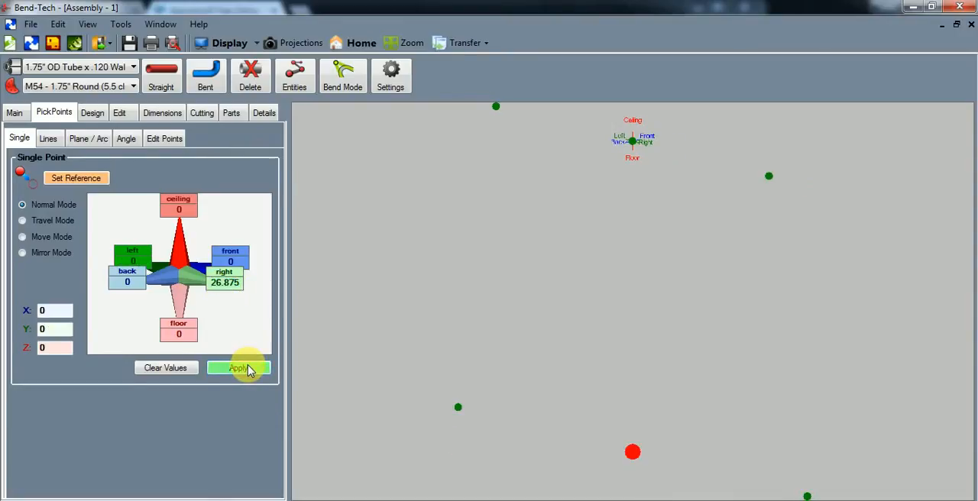
click(238, 367)
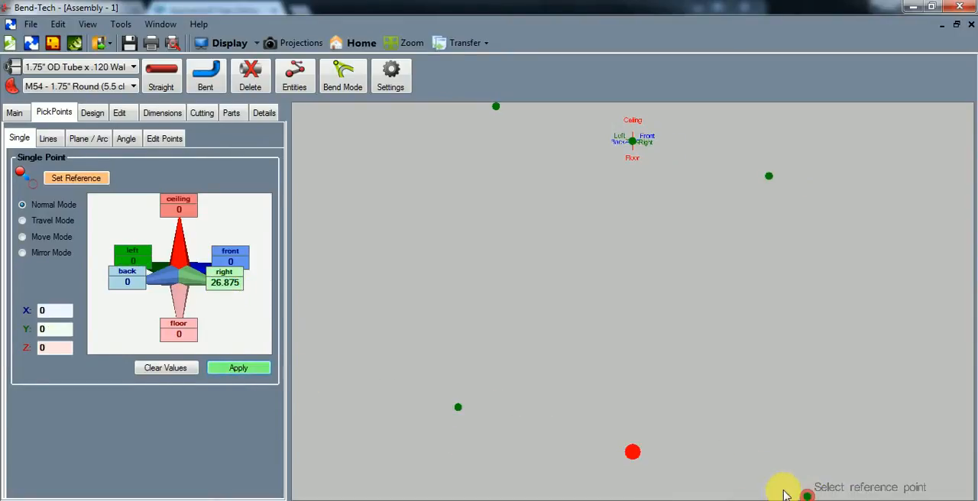
mouse_move(458, 405)
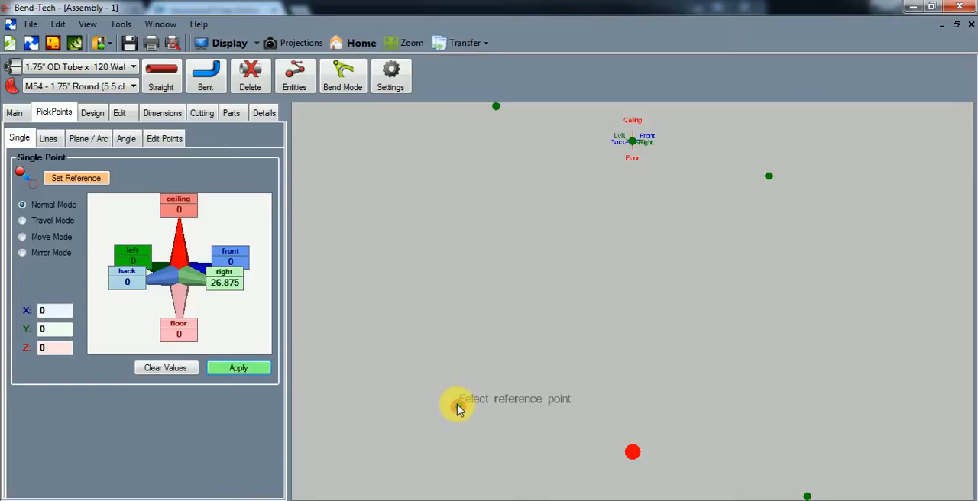
mouse_move(544, 431)
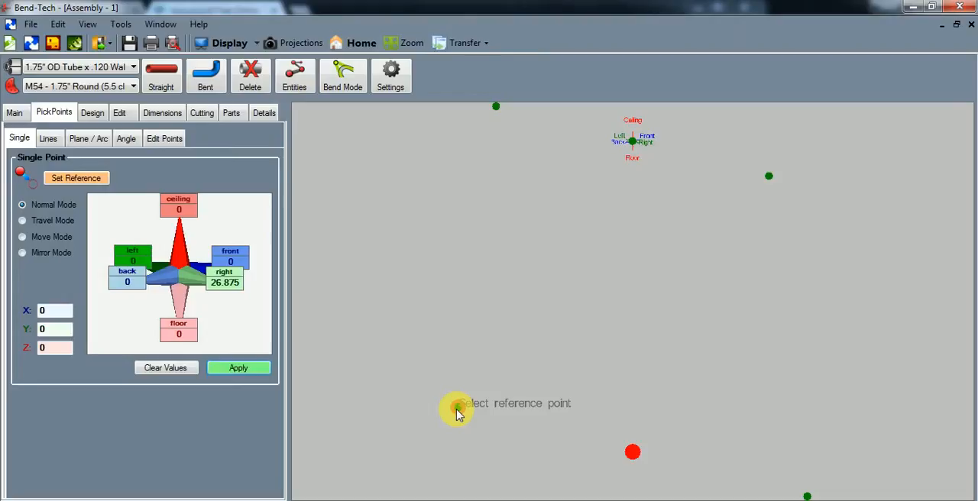
mouse_move(453, 404)
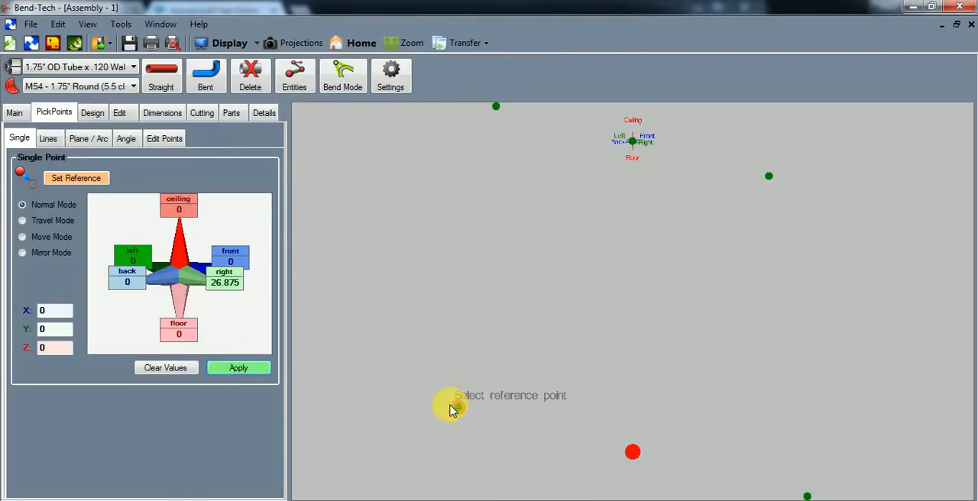
mouse_move(454, 276)
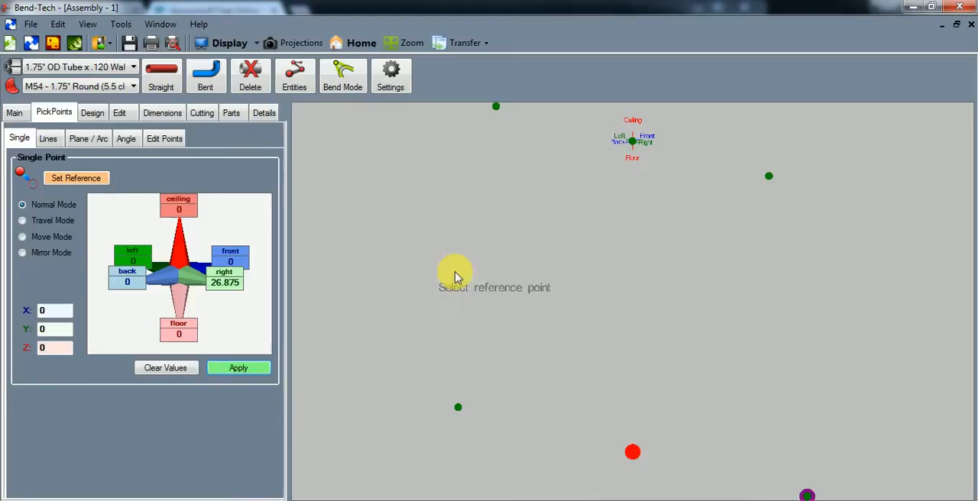
mouse_move(446, 282)
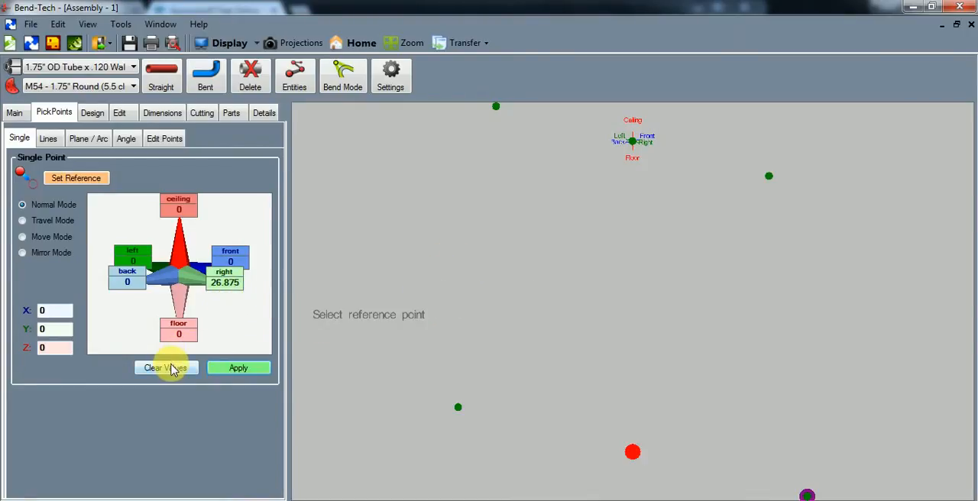
Clear the offsets and add a pick point 16 above the lower-left point.
click(166, 368)
text(1)
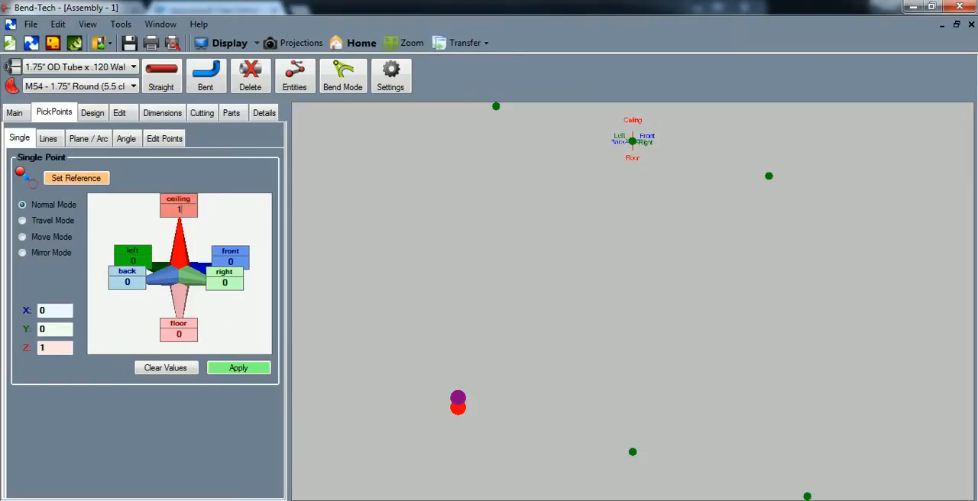
click(239, 367)
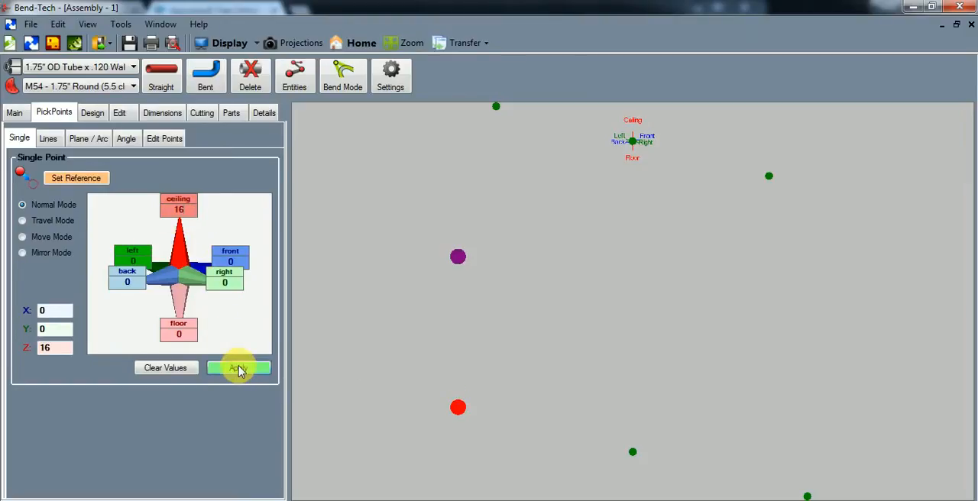
click(239, 367)
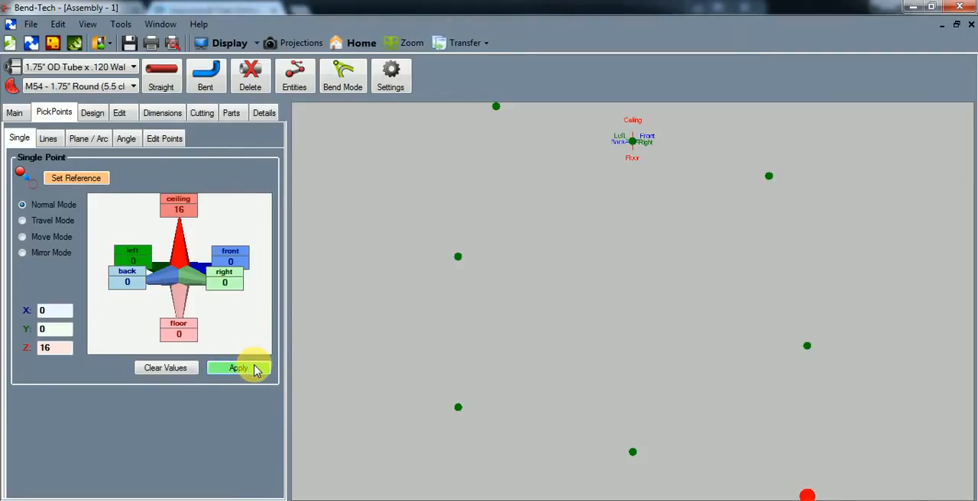
mouse_move(300, 43)
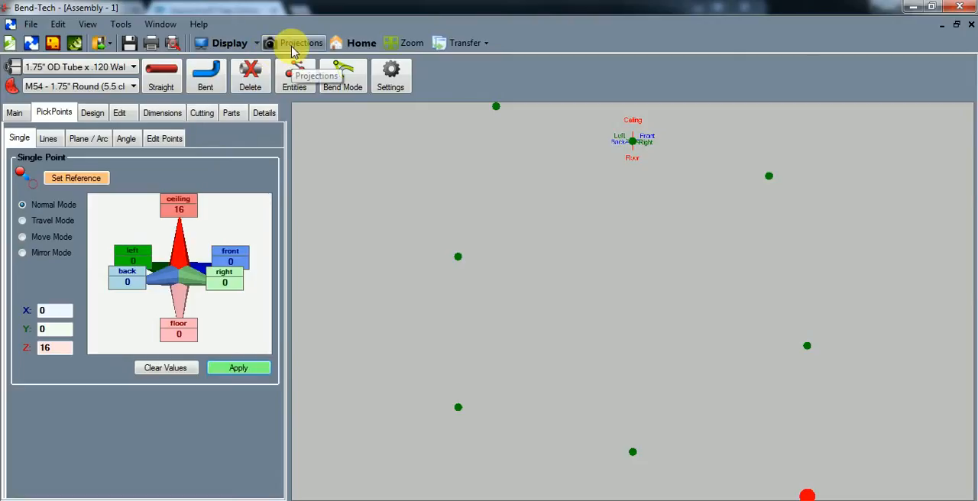
mouse_move(328, 157)
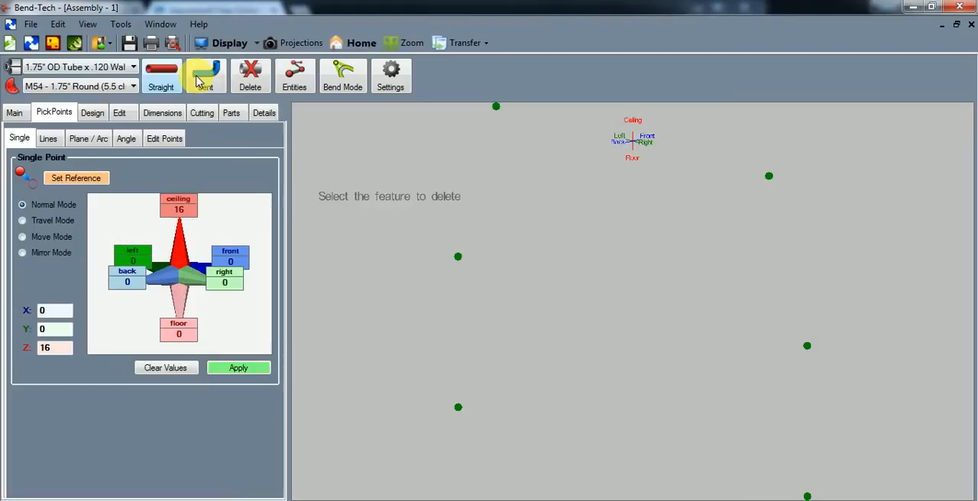
Draw a bent tube from the lower-left to lower-right pick point, named 'Bed Hoop'.
click(205, 74)
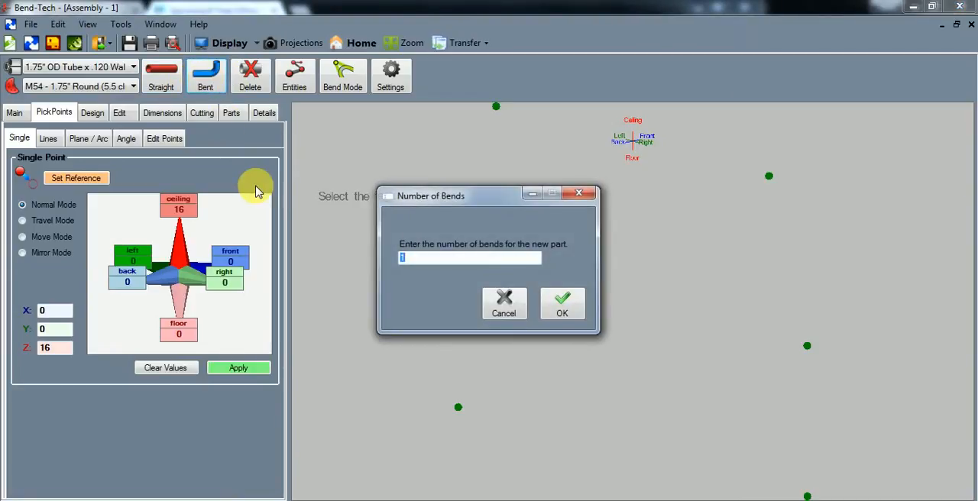
click(561, 303)
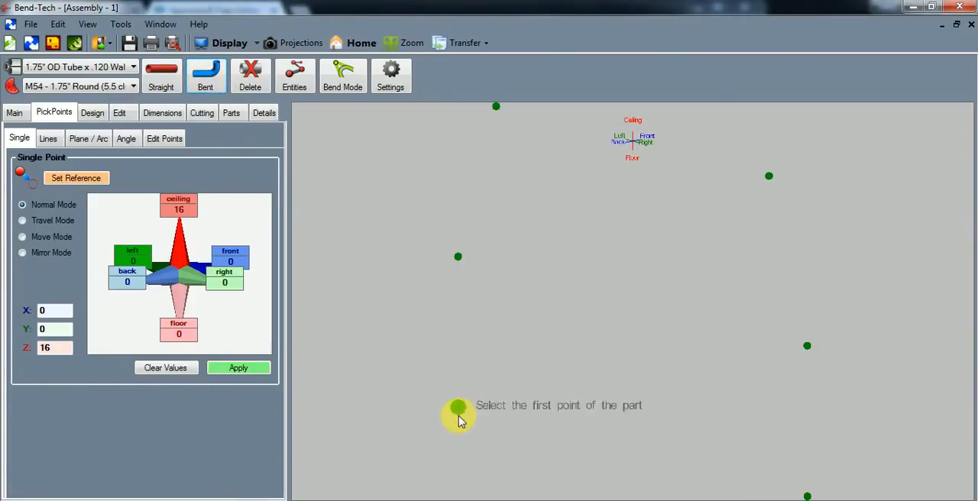
click(458, 412)
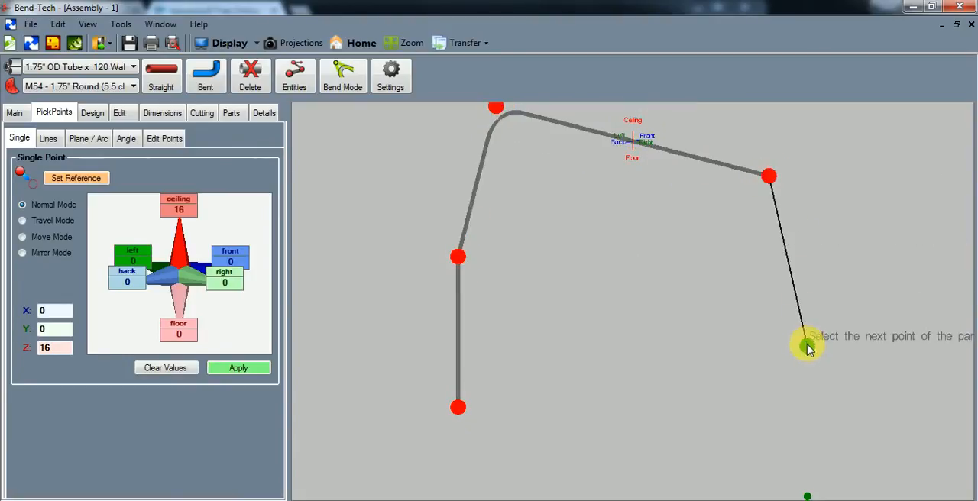
click(808, 345)
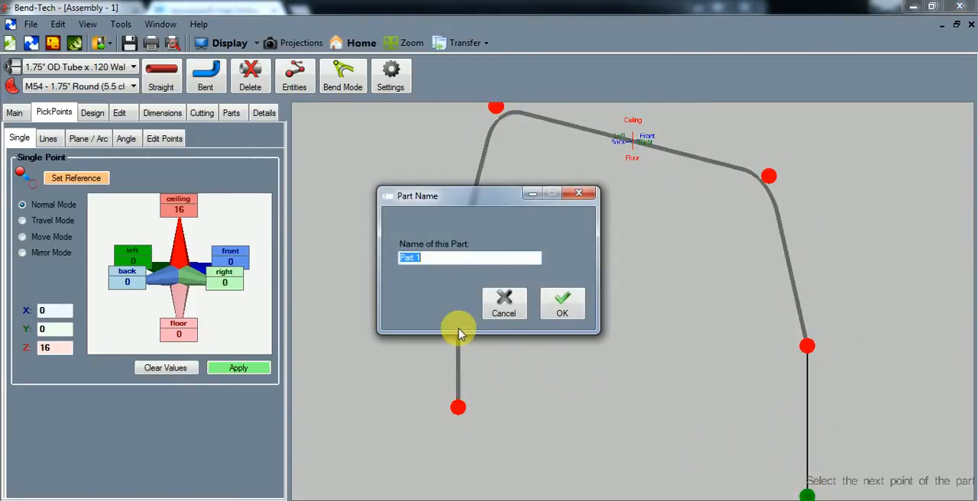
text(Bed)
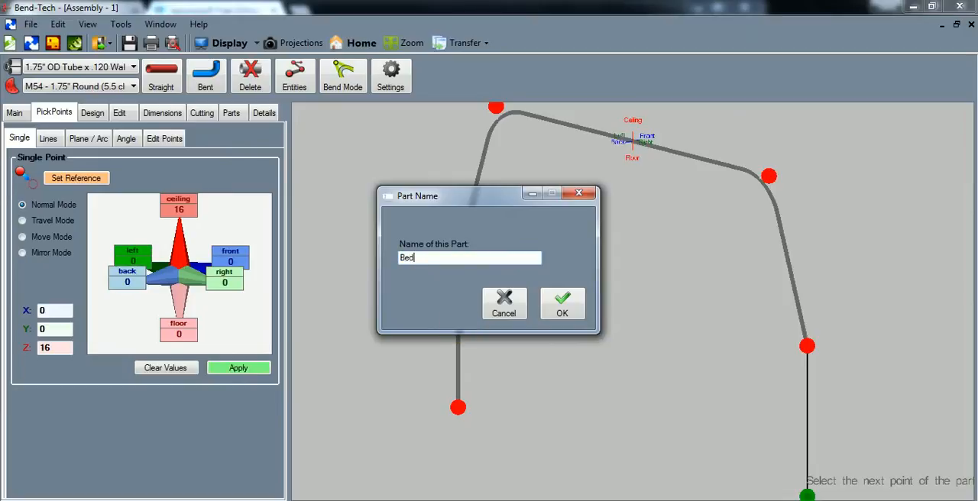
text(Hoop)
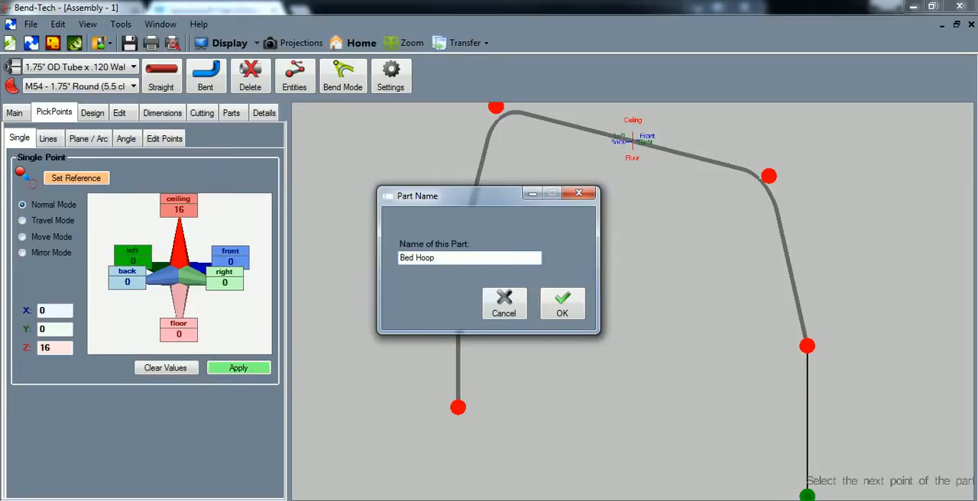
click(562, 303)
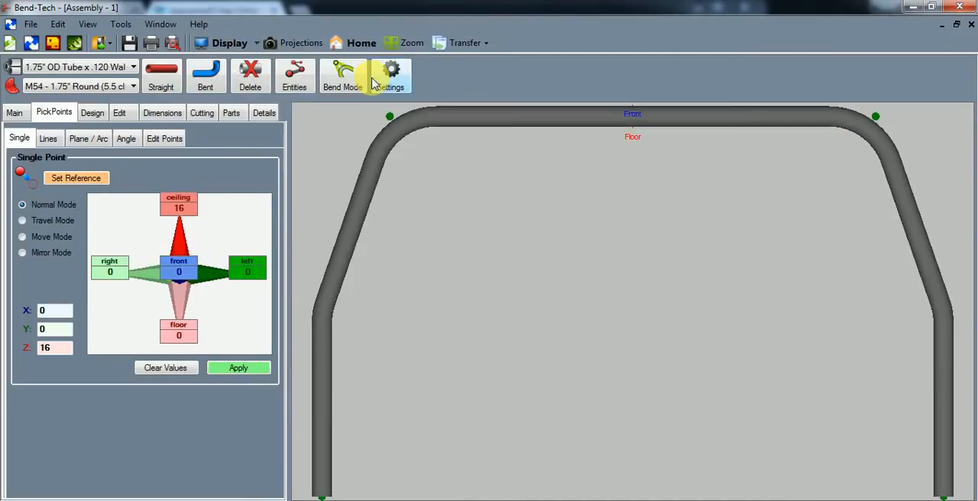
mouse_move(847, 452)
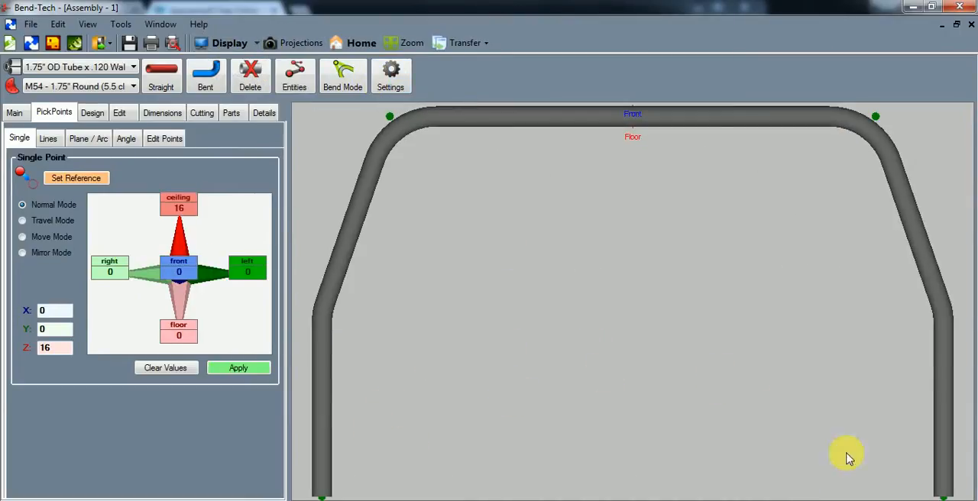
Open the Dimensions tab to dimension the bed hoop.
click(162, 113)
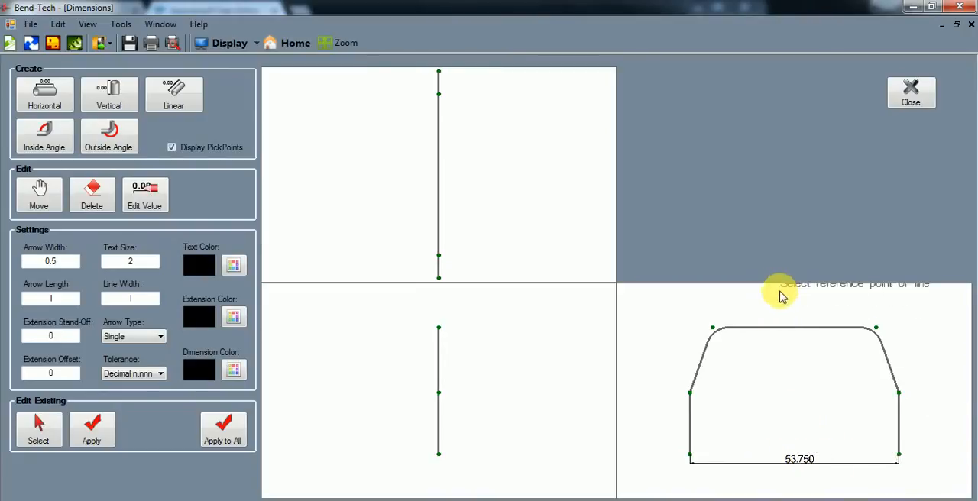
mouse_move(810, 454)
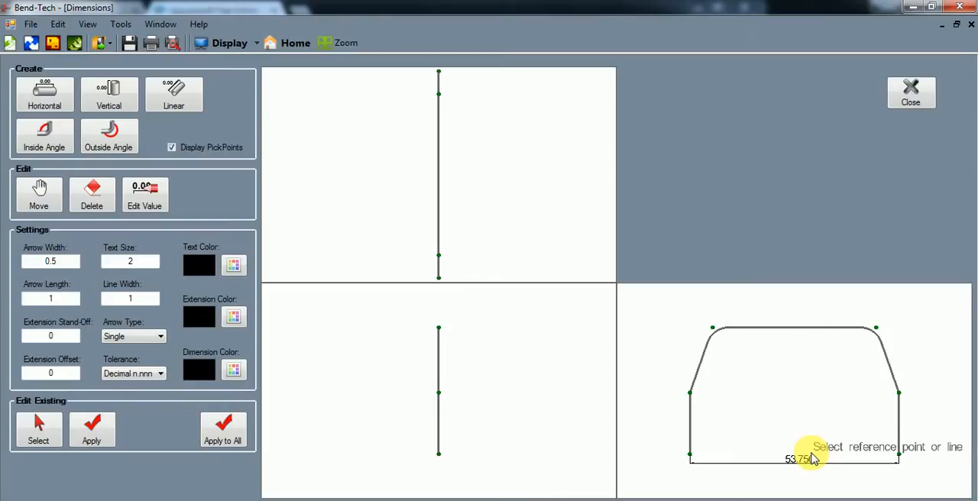
mouse_move(818, 456)
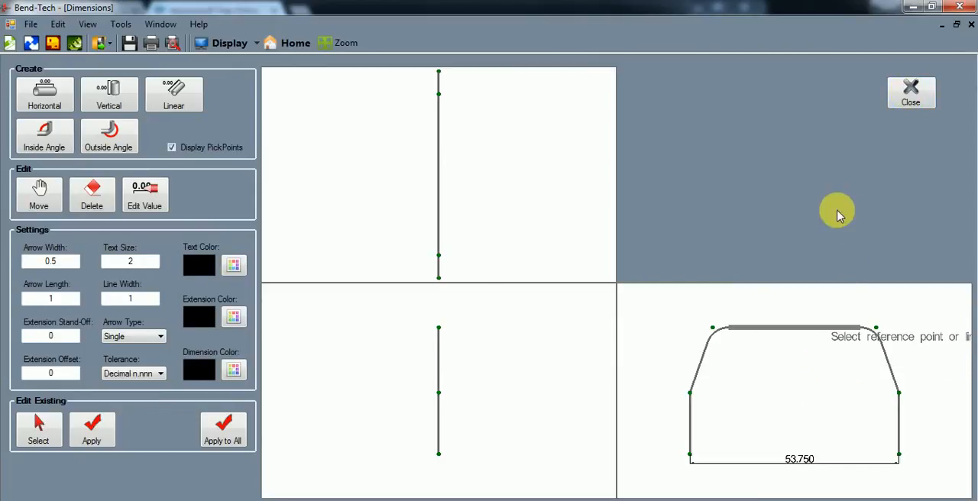
Add a 42.000 horizontal dimension across the hoop's top straight.
click(876, 328)
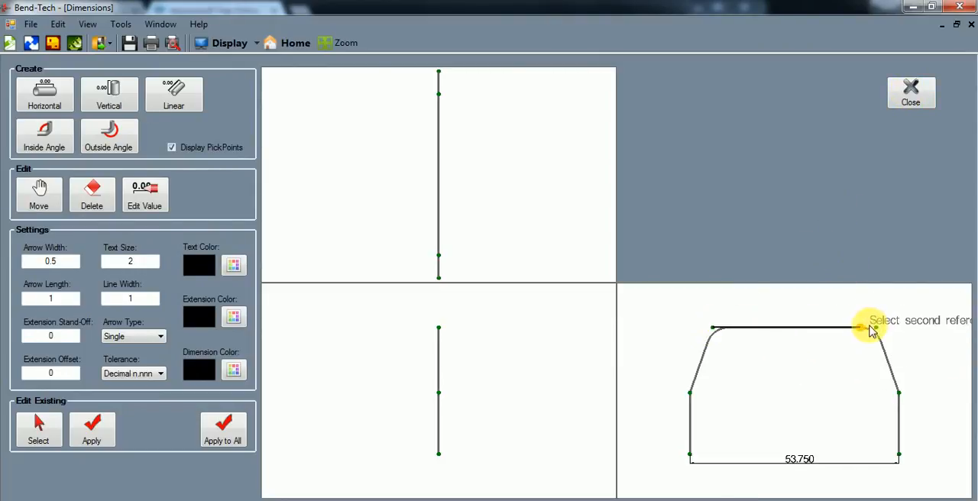
click(874, 327)
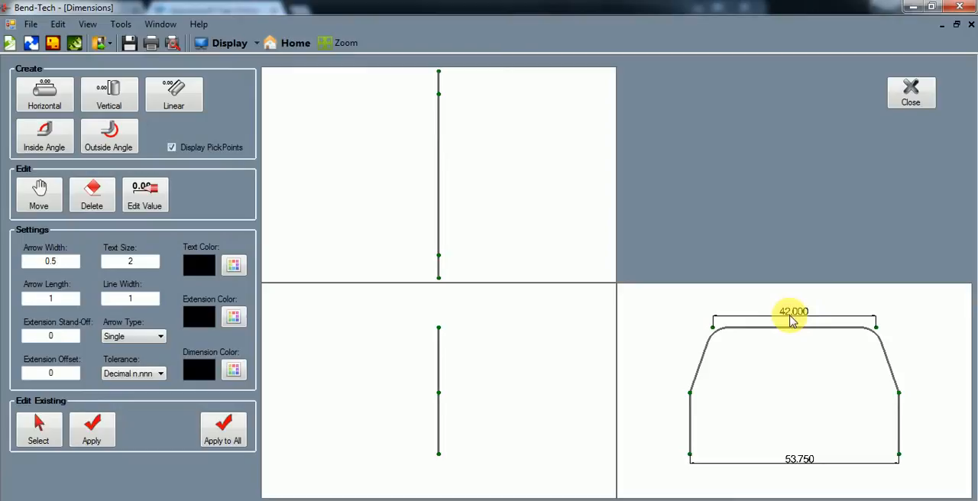
click(792, 311)
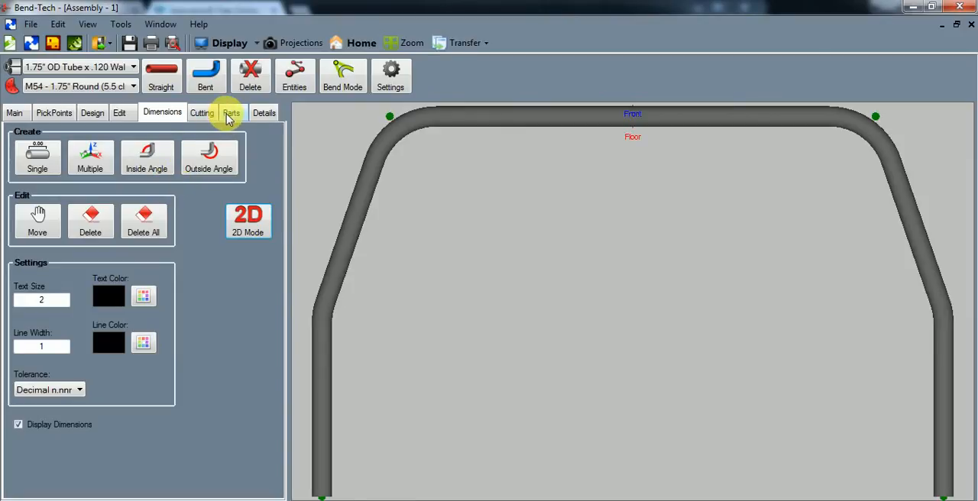
Select the Bed Hoop part in the Parts list and open its Transfer options.
click(231, 112)
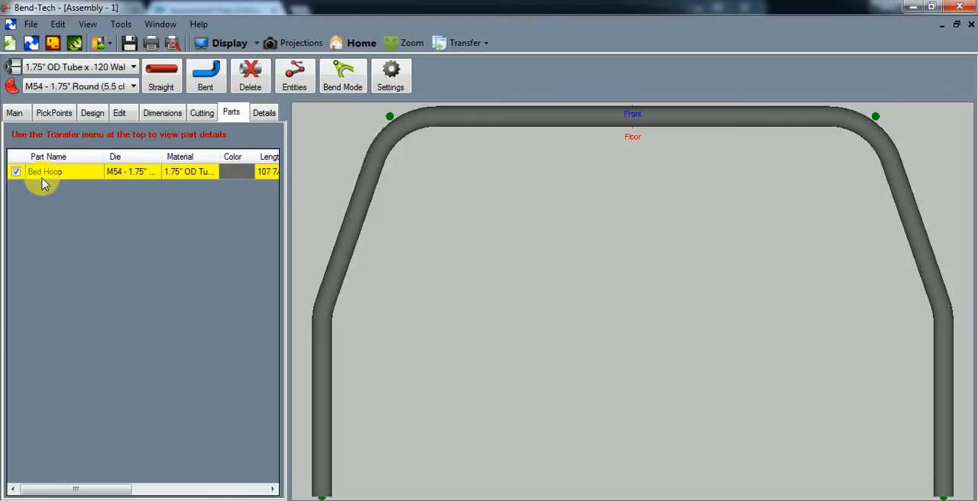
click(465, 43)
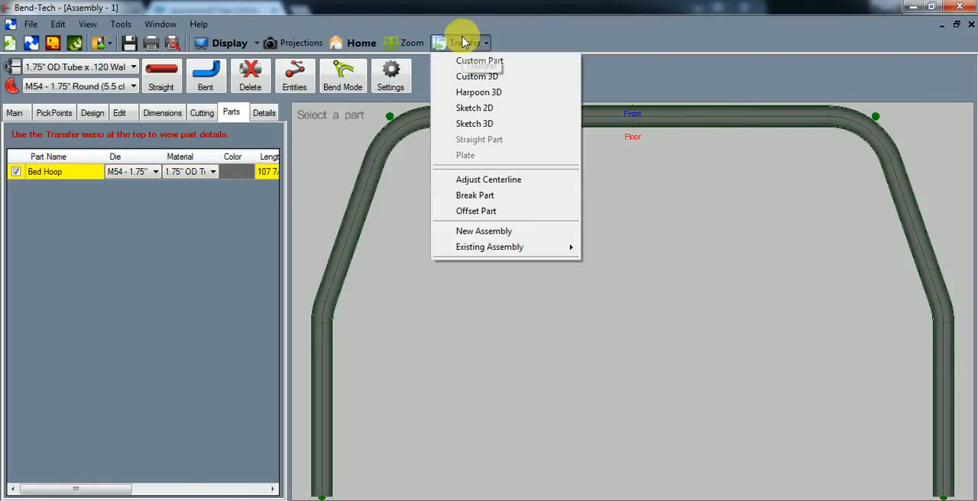
click(479, 60)
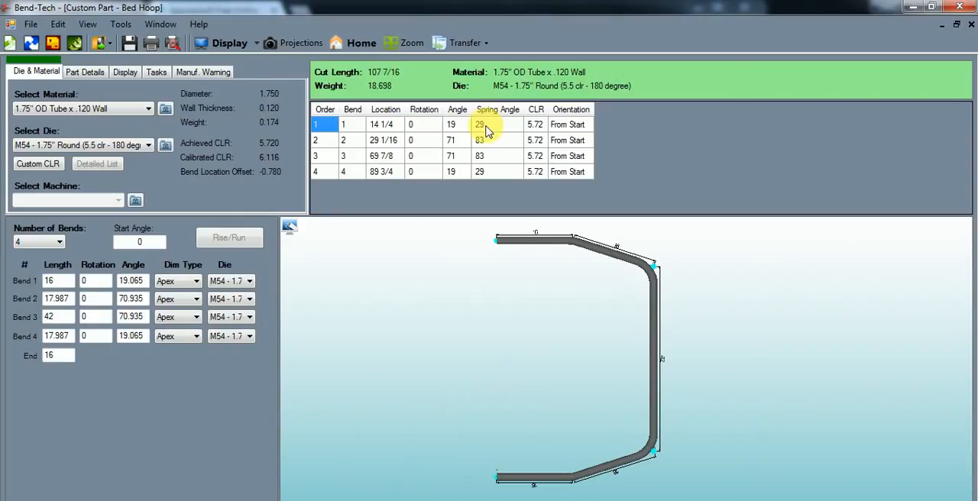
mouse_move(487, 136)
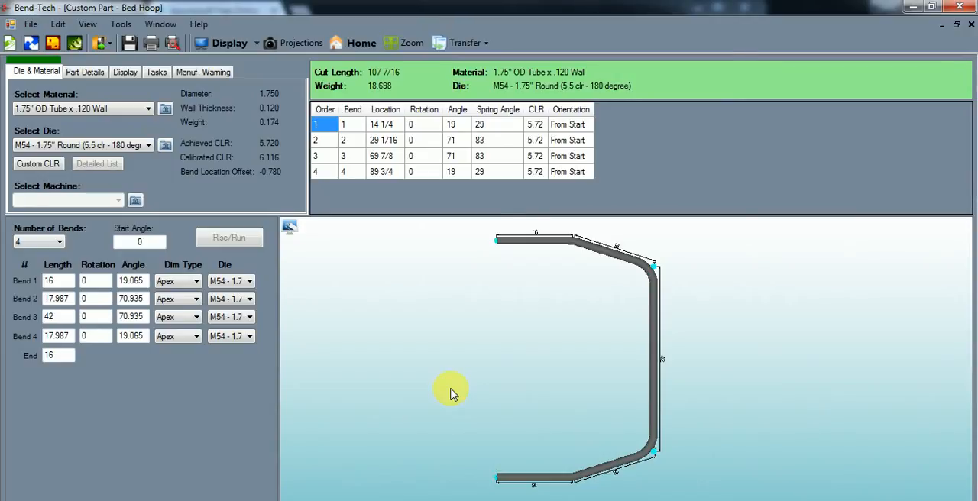
mouse_move(396, 480)
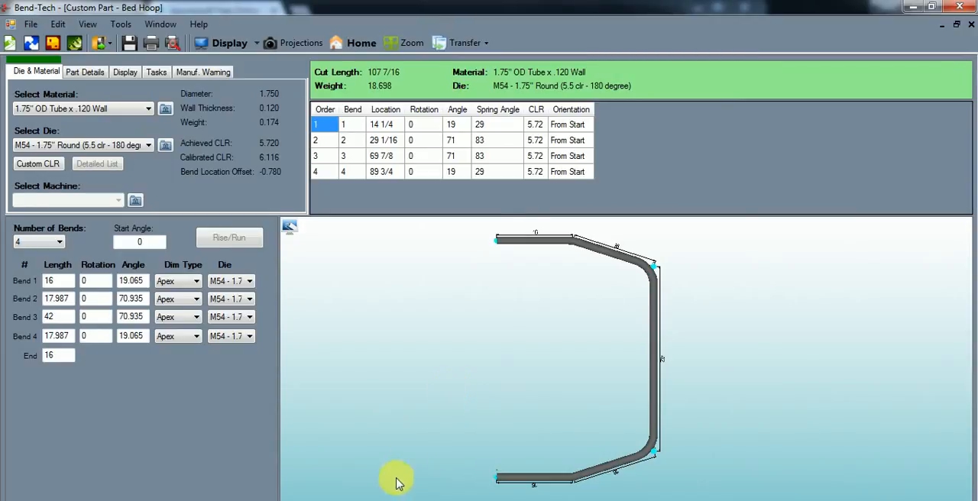